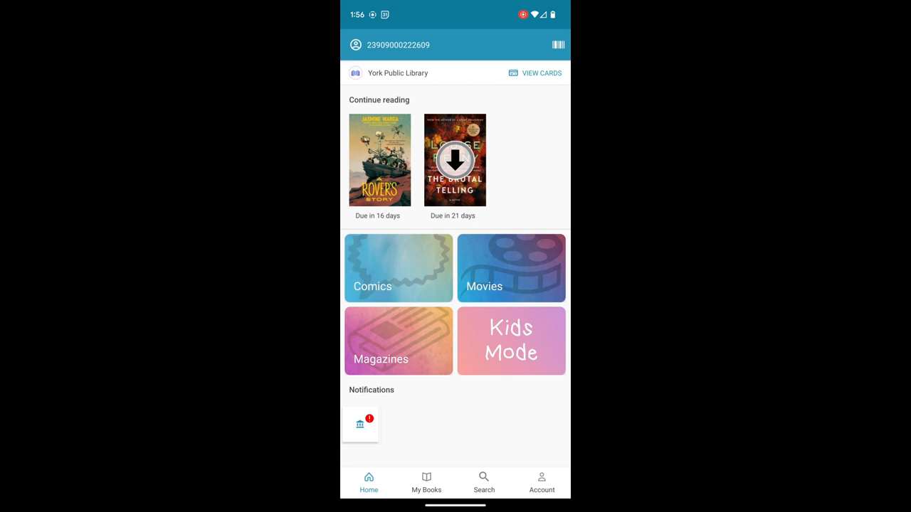
Go to the library search screen showing the ALL tab of adult fiction.
click(484, 482)
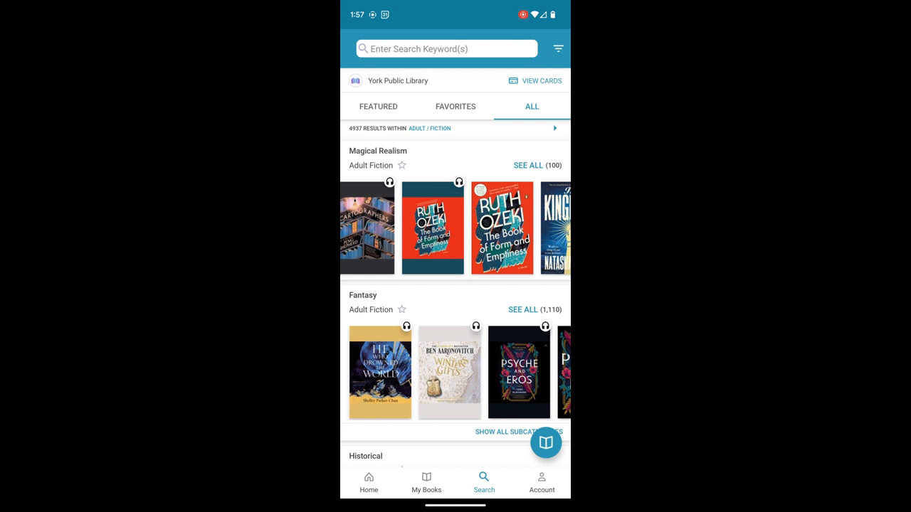
Open Filter Books and try the eBooks and Audiobooks format toggles, leaving both off.
click(558, 48)
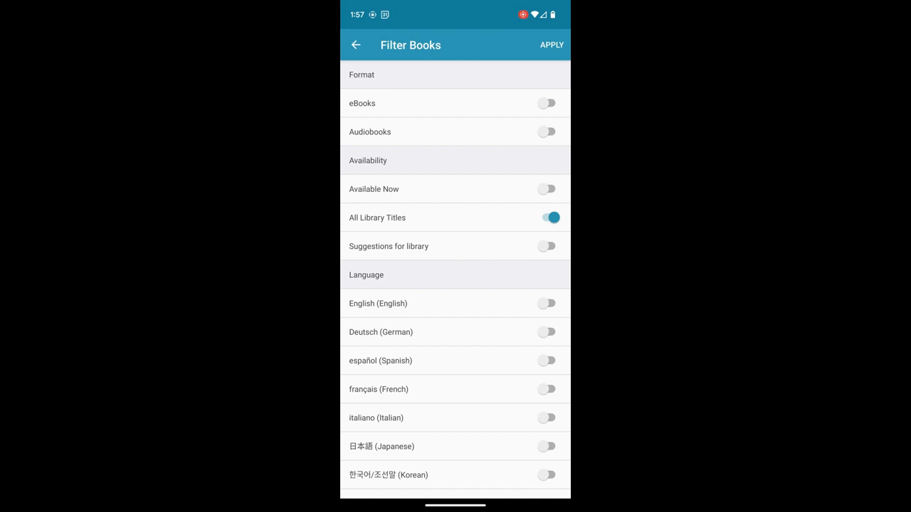
click(546, 102)
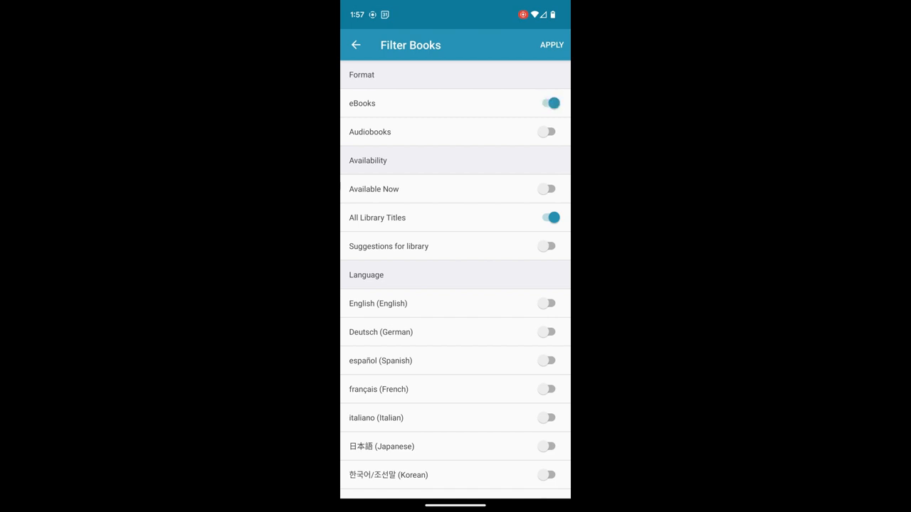
click(546, 131)
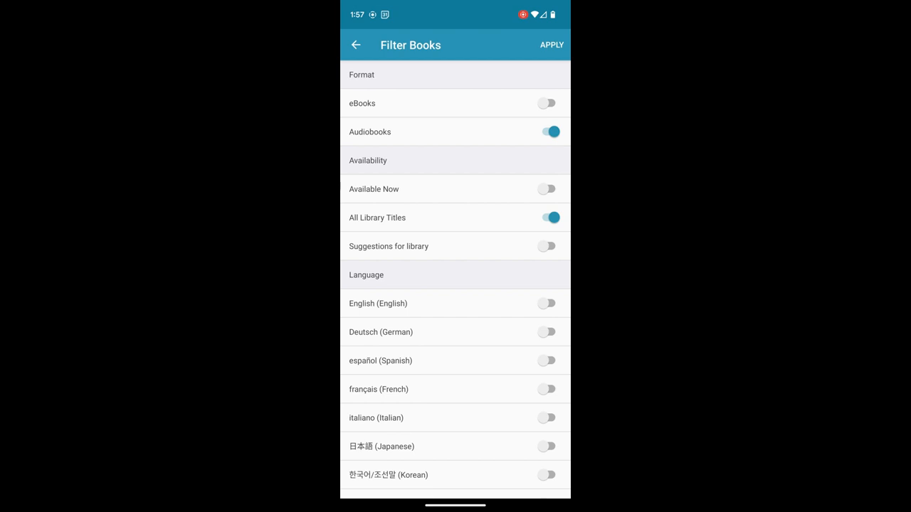
click(548, 102)
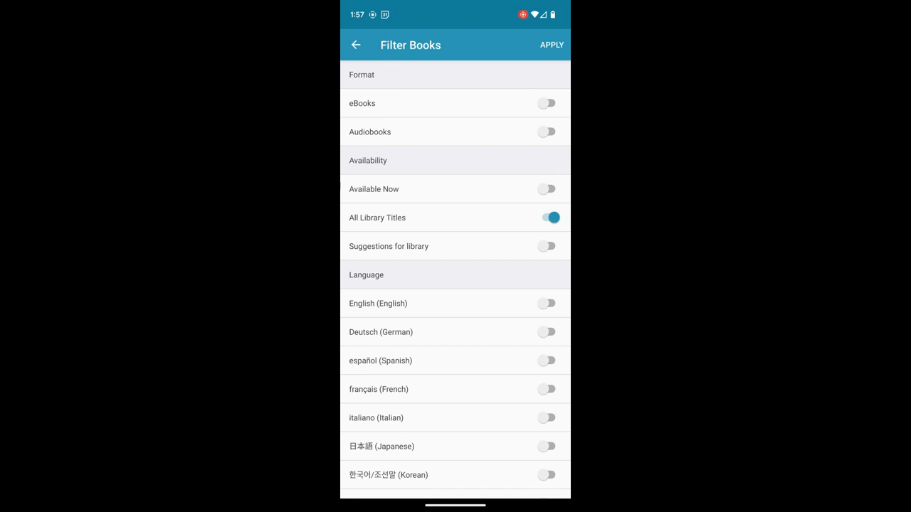
Try Available Now and Suggestions, then leave All Library Titles with the eBooks format on.
click(546, 187)
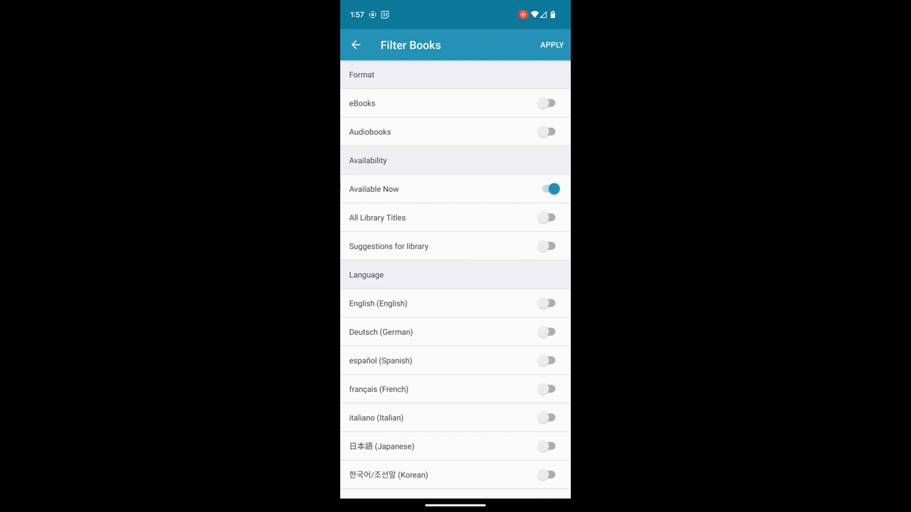
click(546, 216)
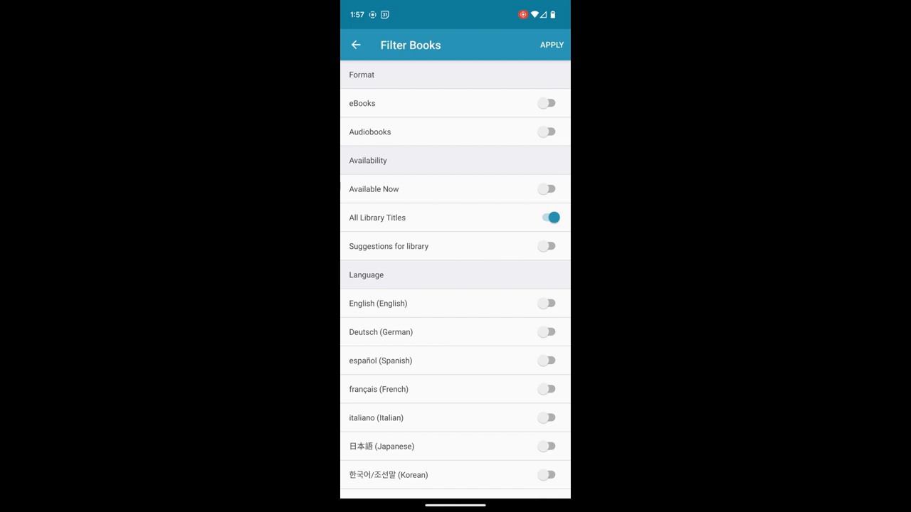
click(546, 246)
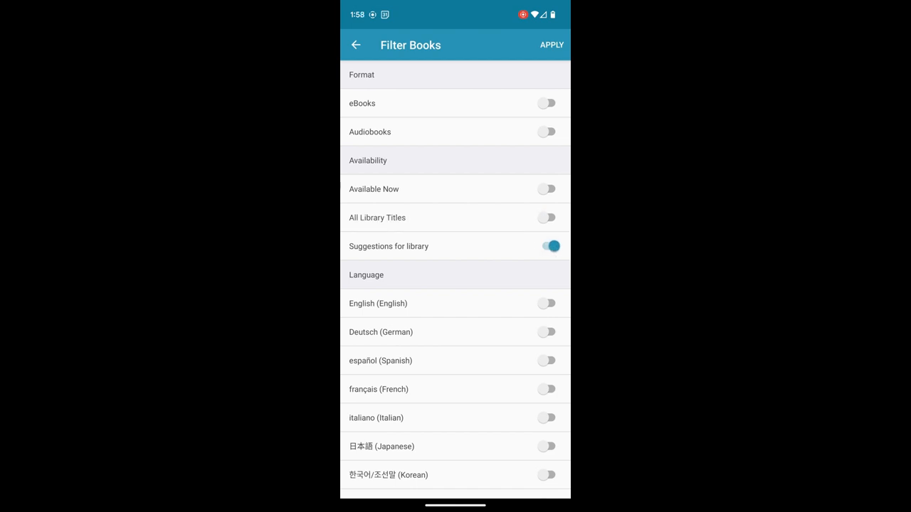
click(546, 217)
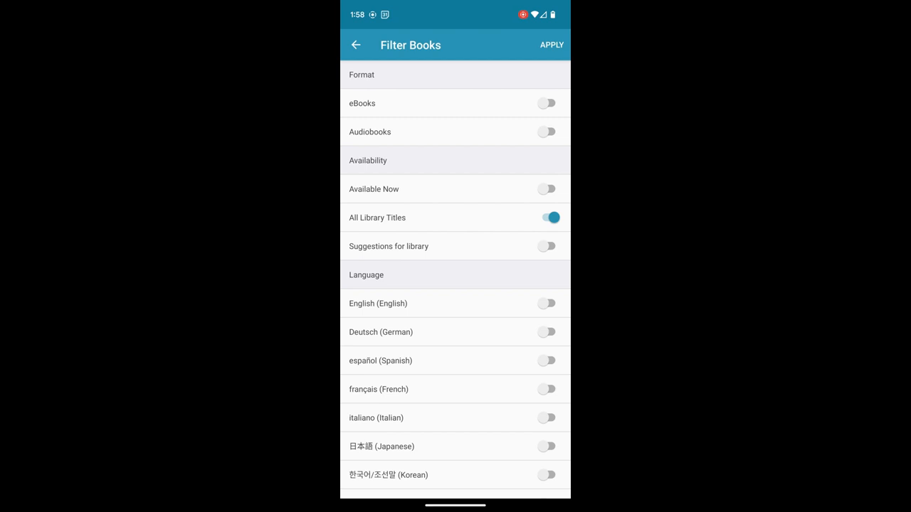
click(548, 102)
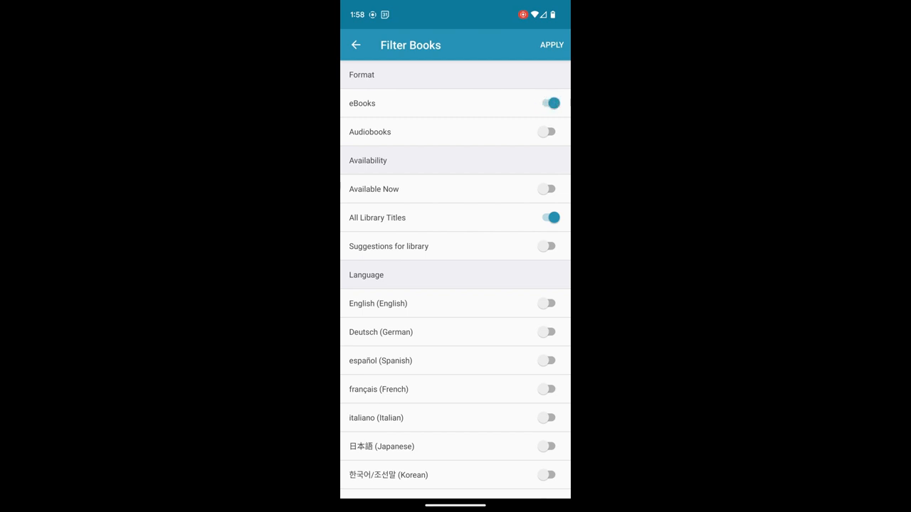
Apply the eBooks-only filter to the adult fiction results, then reopen Filter Books.
click(553, 44)
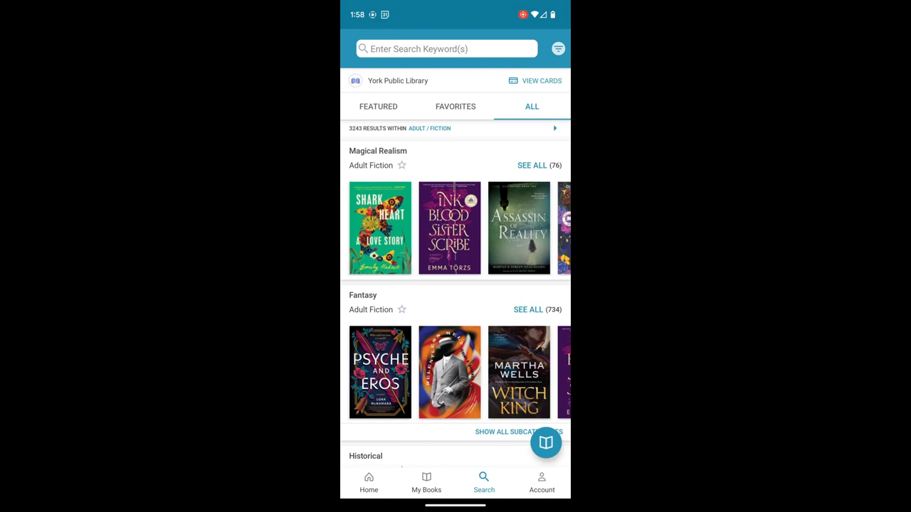
click(558, 49)
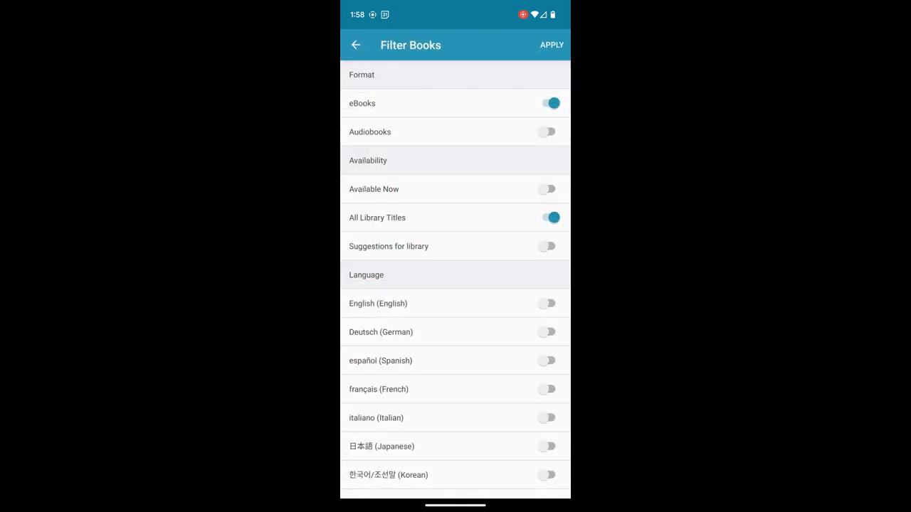
Switch the format to Audiobooks only with Available Now, apply, and scroll the audiobook rows.
click(552, 44)
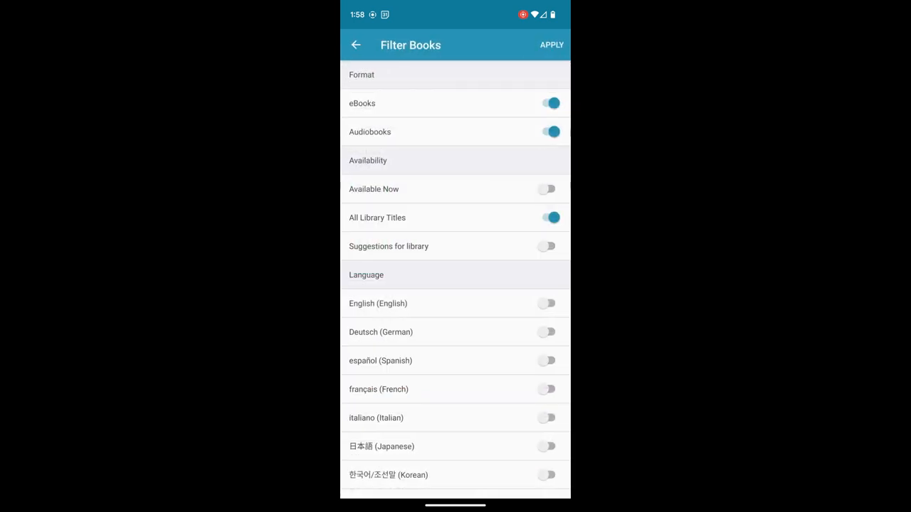
click(546, 103)
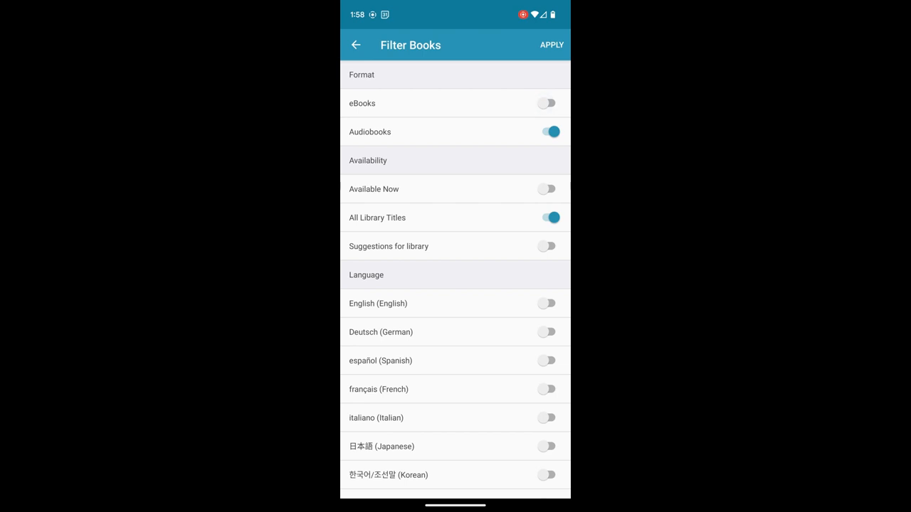
click(546, 217)
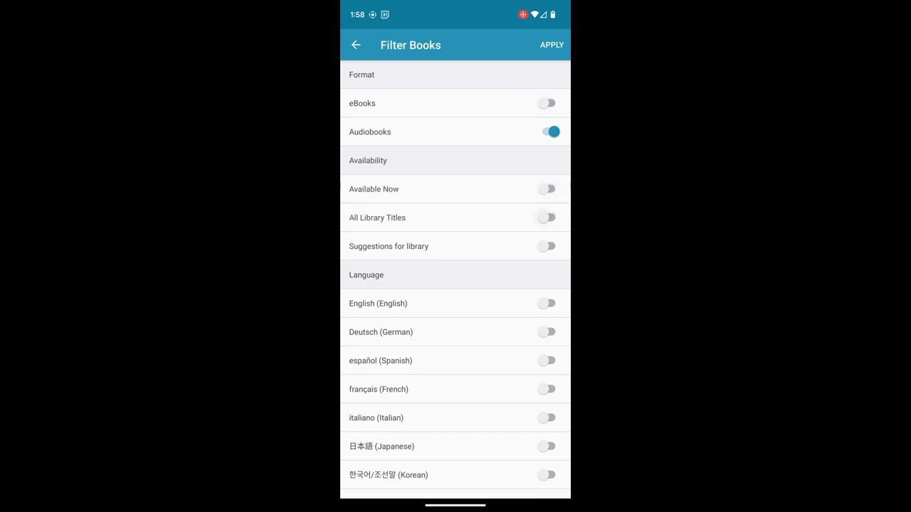
click(547, 188)
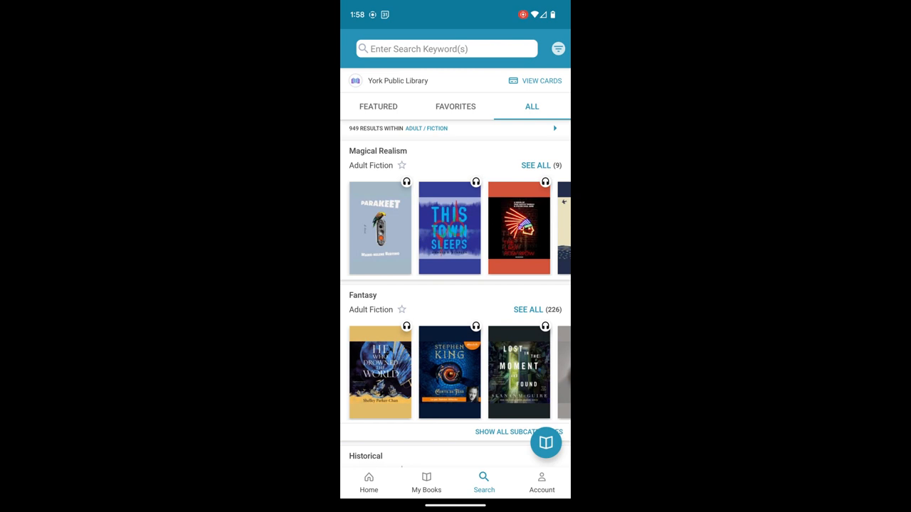
scroll(down, 3)
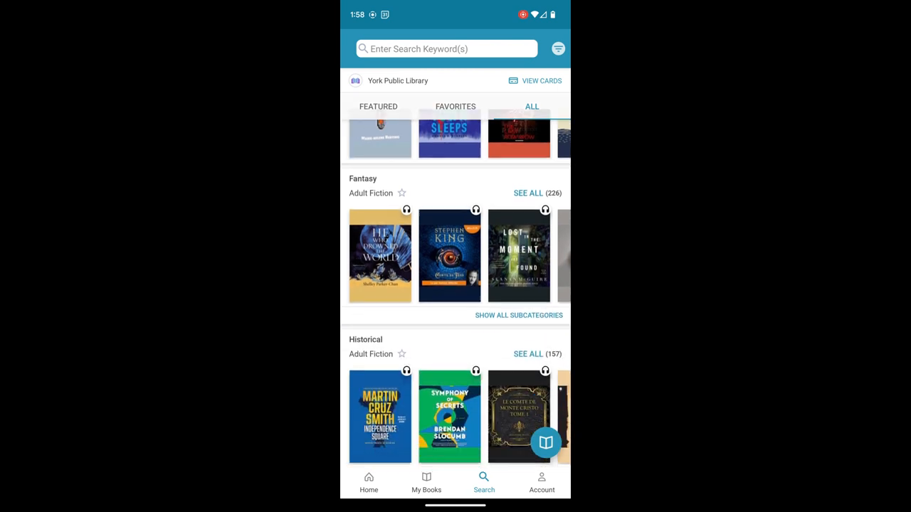